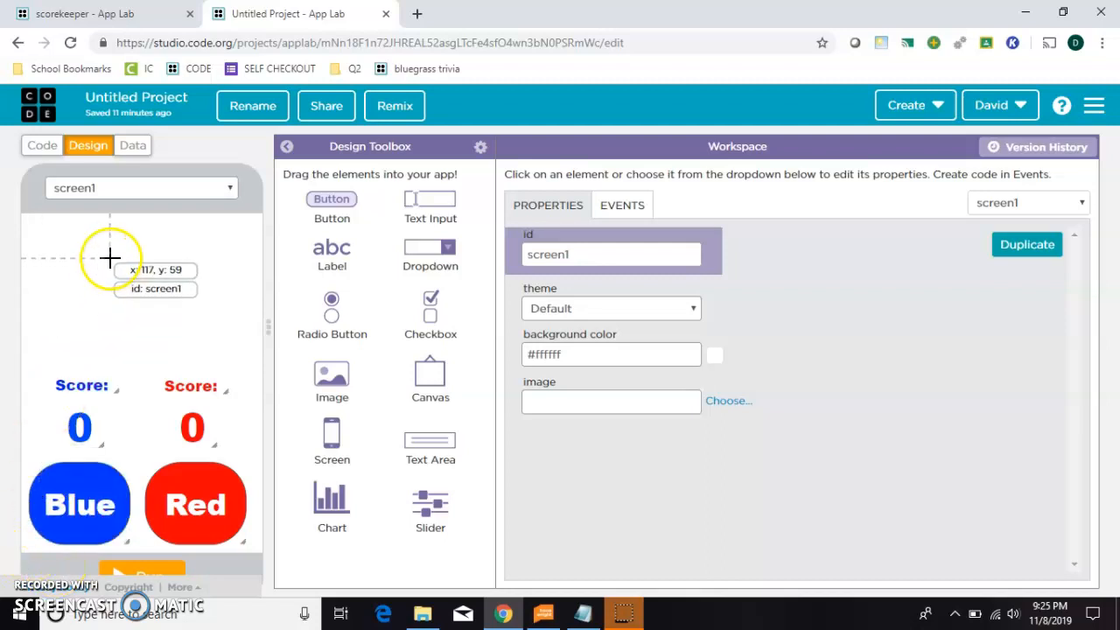
pyautogui.moveTo(213, 236)
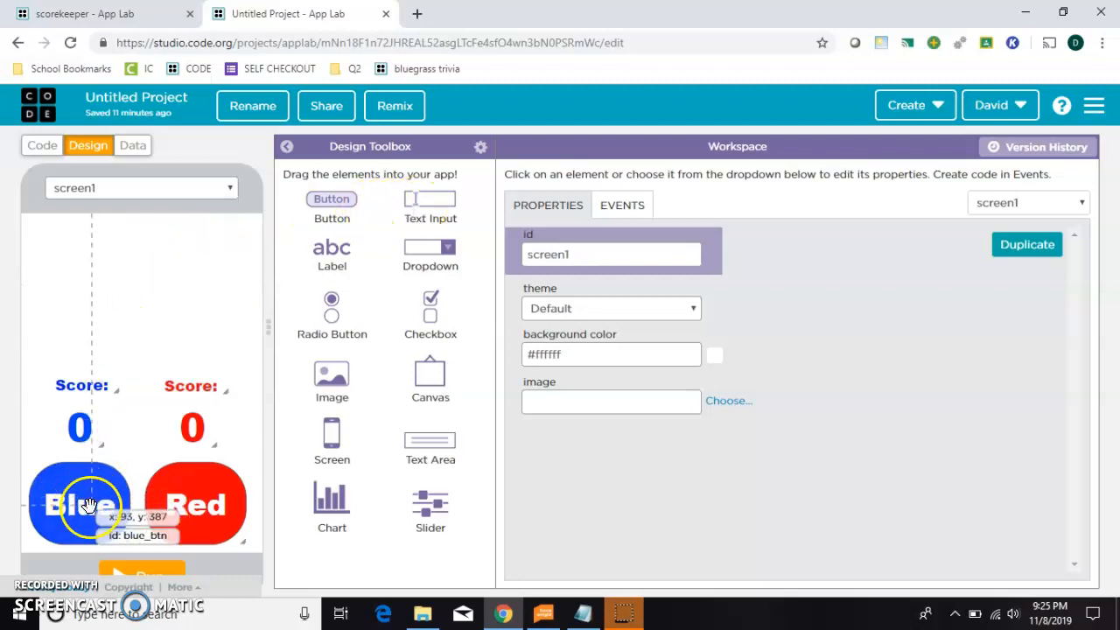
pyautogui.moveTo(200, 504)
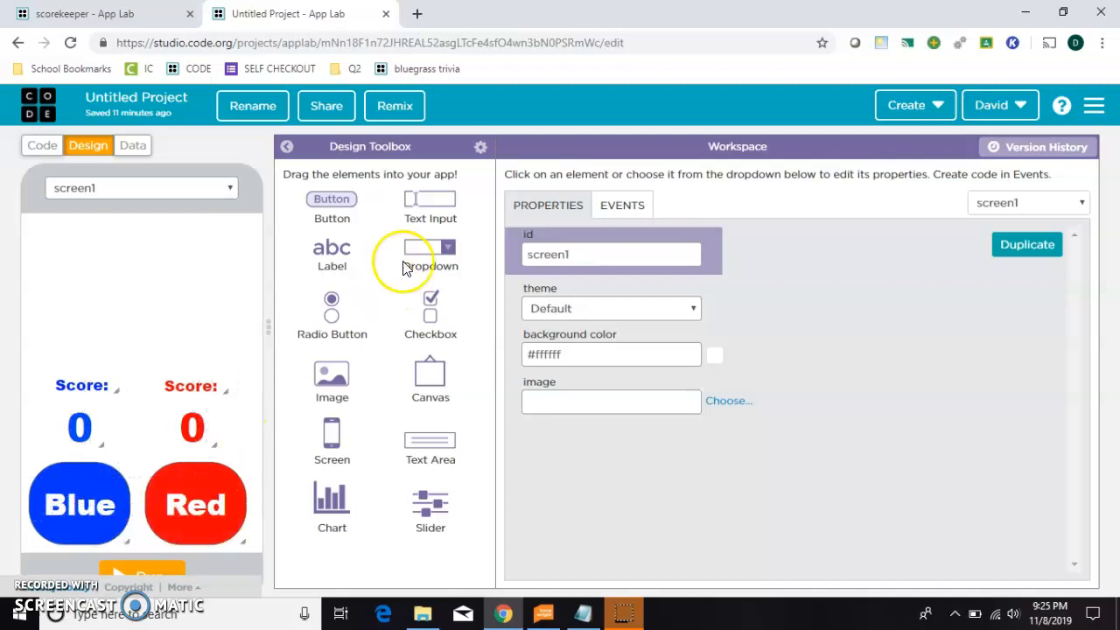
# Place a Text Input at the top with a mostly transparent blue background and bright blue text.
pyautogui.moveTo(430, 245); pyautogui.dragTo(167, 245)
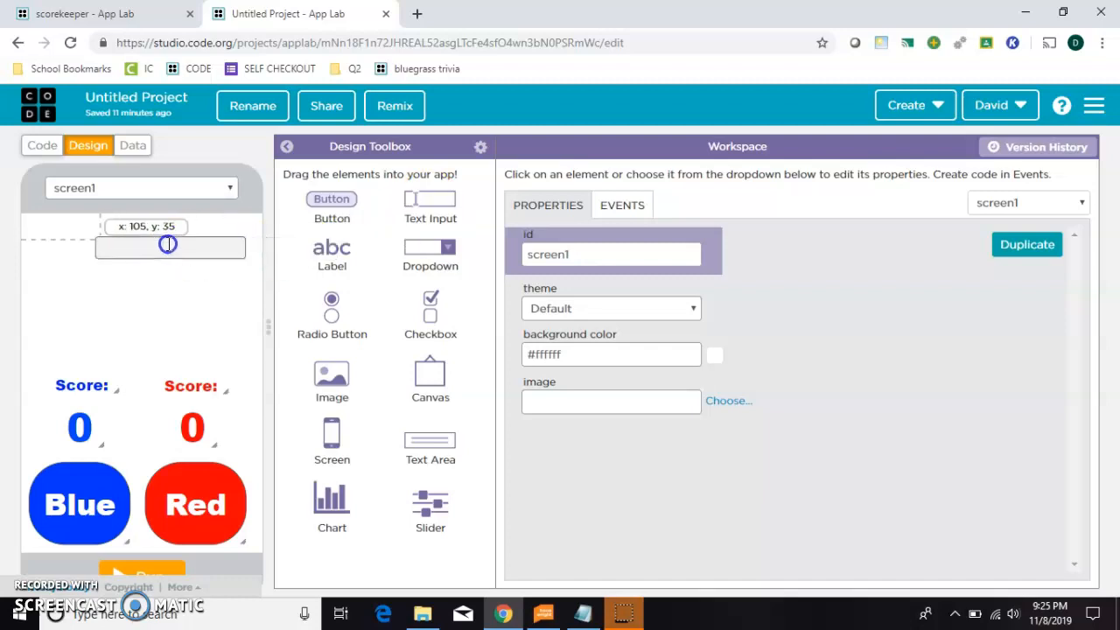
pyautogui.moveTo(168, 245); pyautogui.dragTo(128, 235)
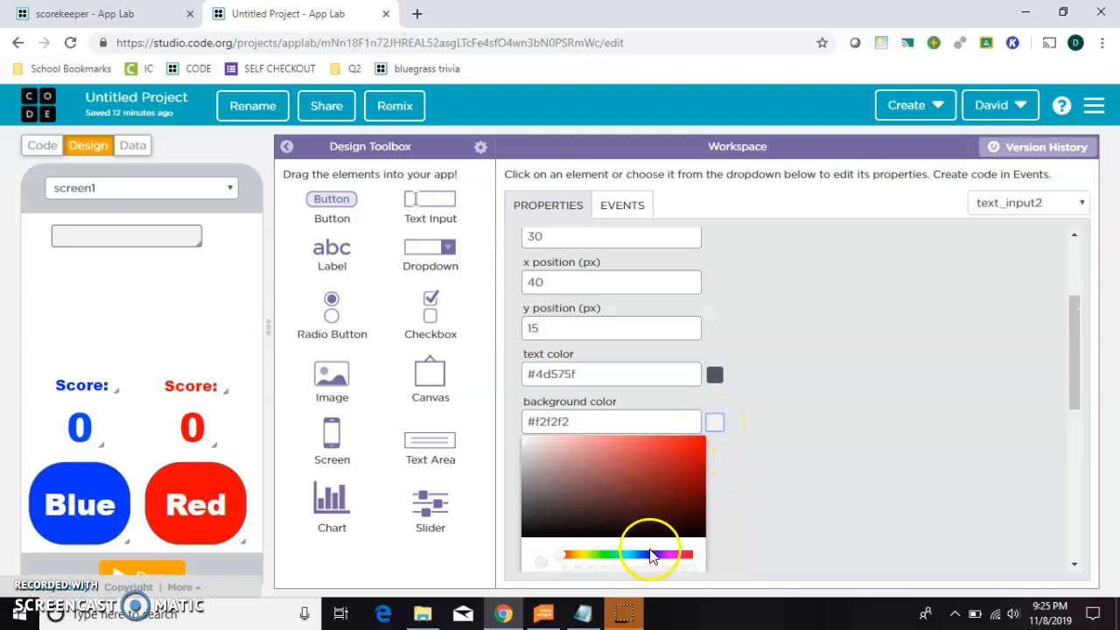
pyautogui.click(651, 551)
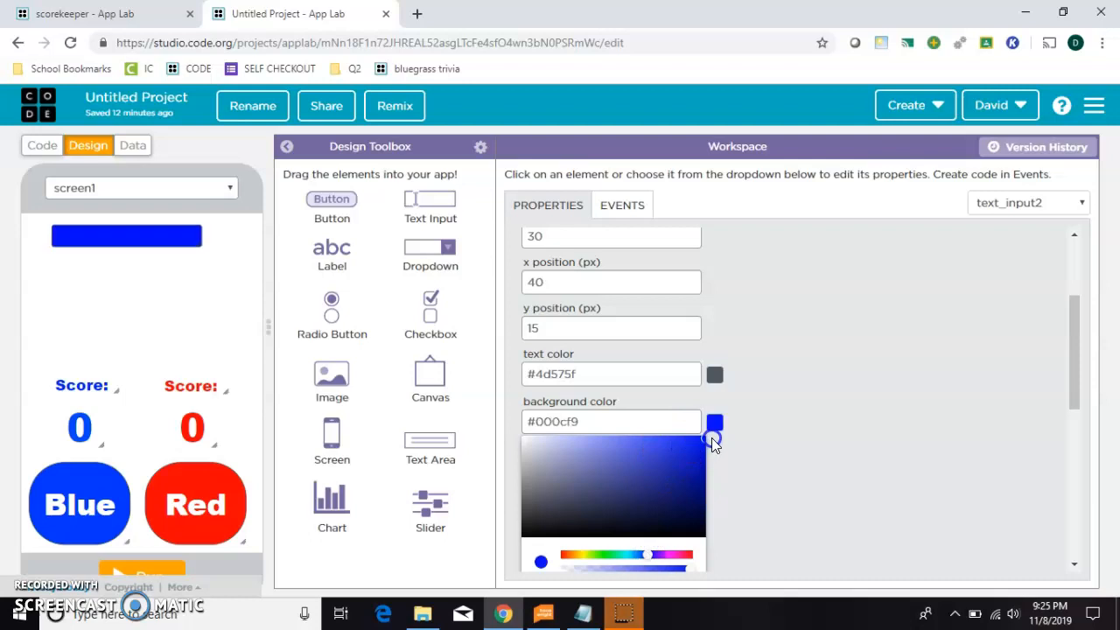
pyautogui.scroll(-3)
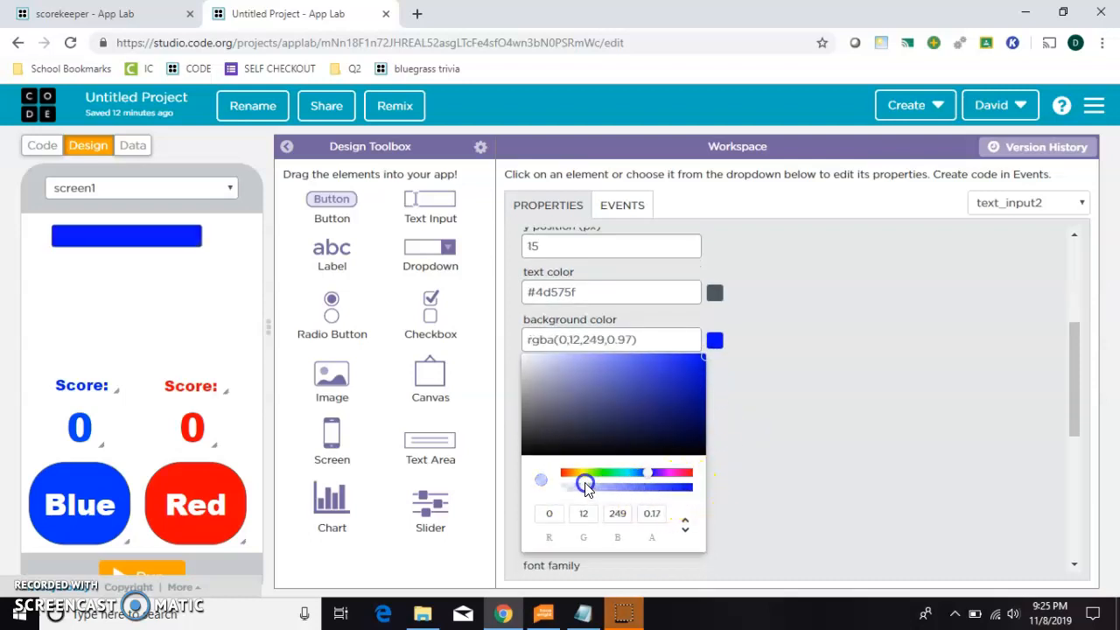
pyautogui.moveTo(592, 473); pyautogui.dragTo(584, 473)
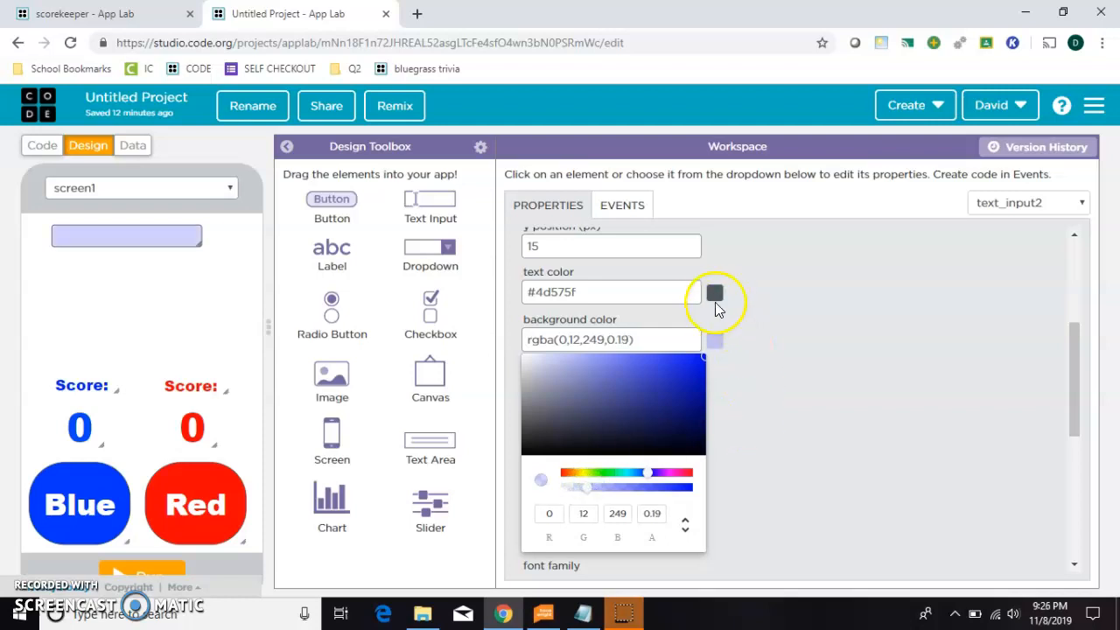
pyautogui.click(714, 293)
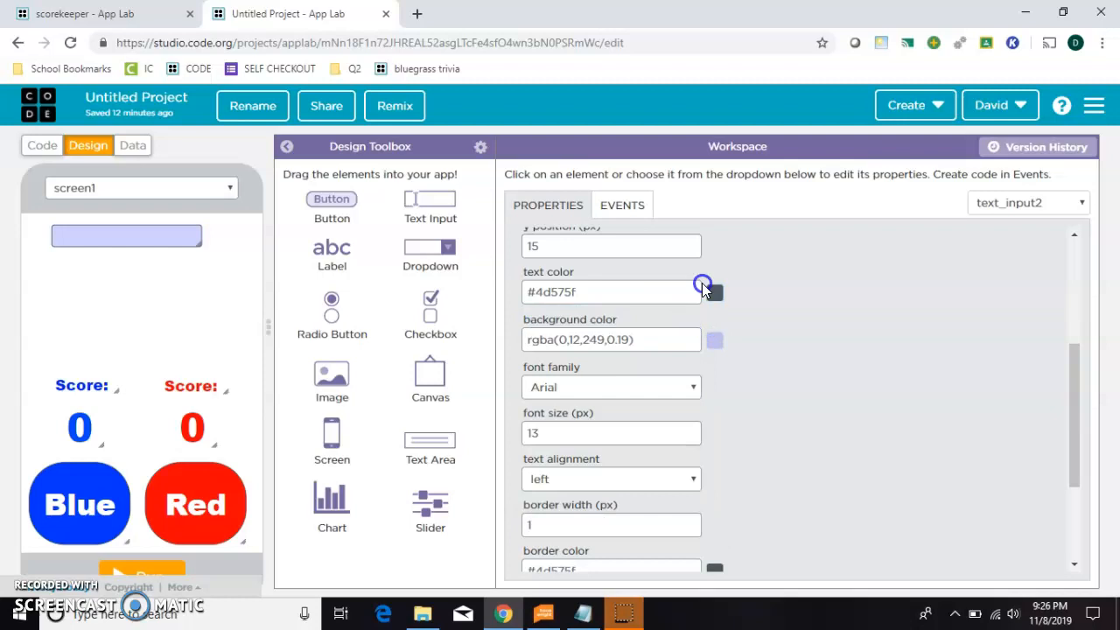
pyautogui.click(714, 290)
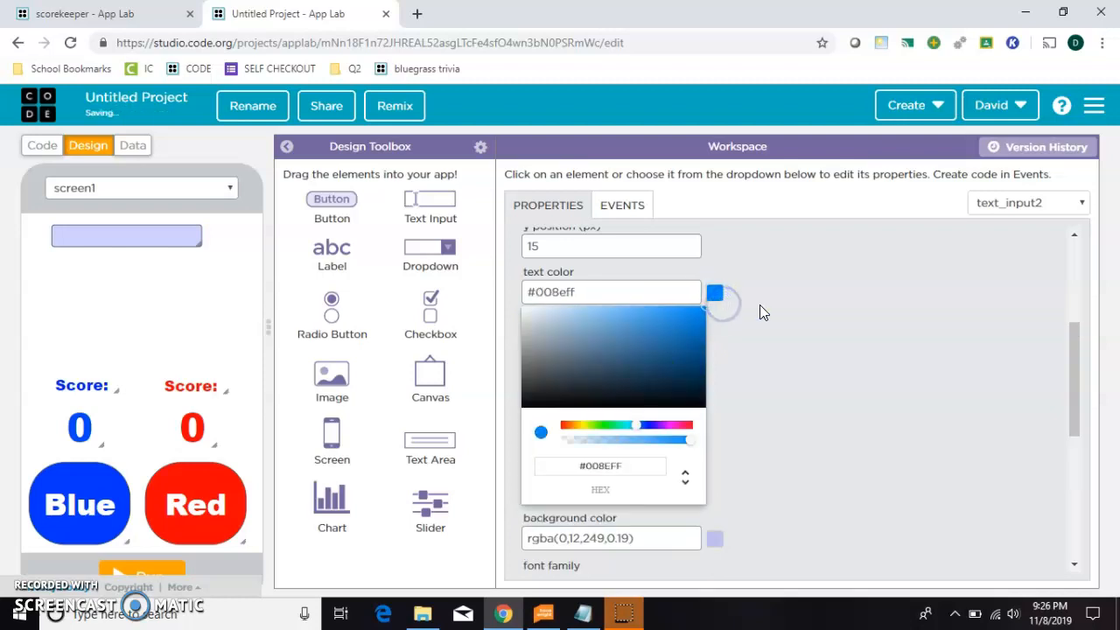
# Give the input the placeholder 'Blue Player's Name' and the id blue_input.
pyautogui.click(612, 308)
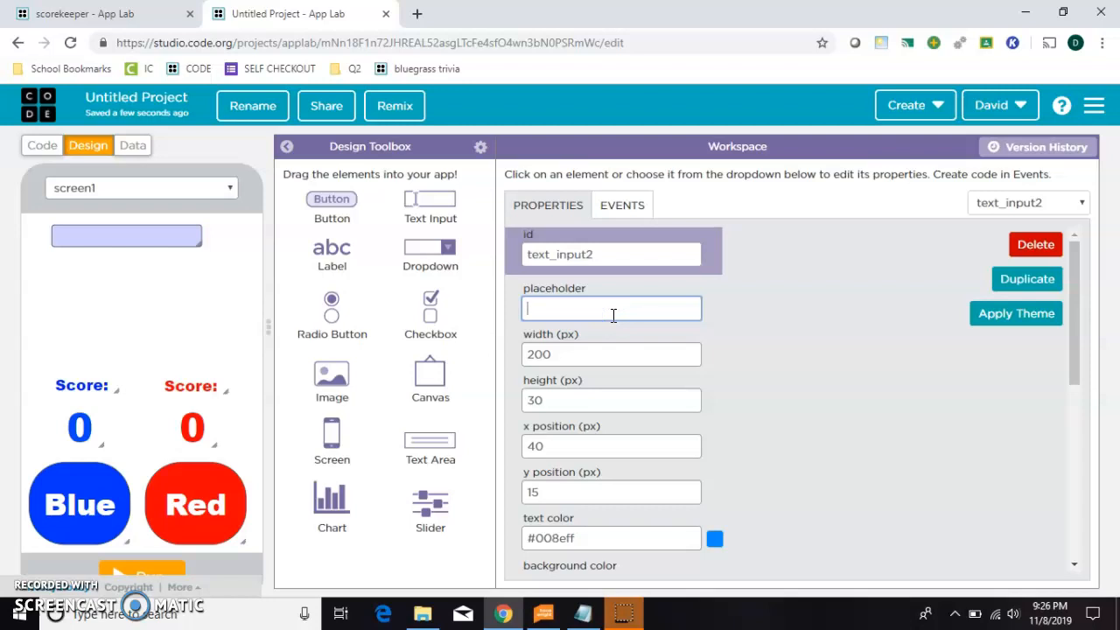
pyautogui.write('Blue PL')
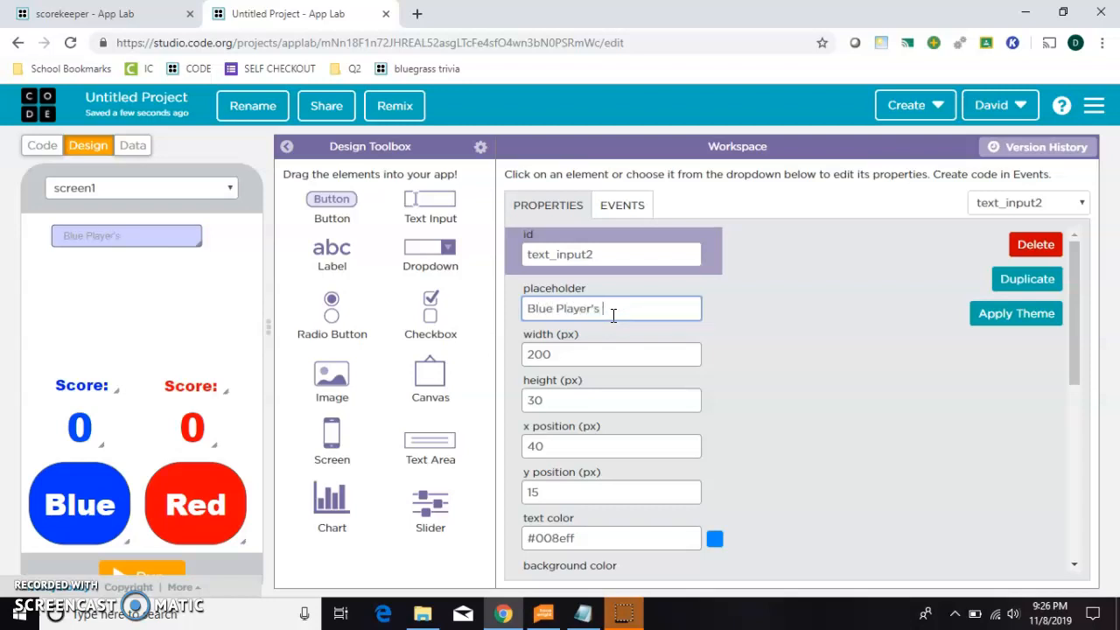
pyautogui.write('Name')
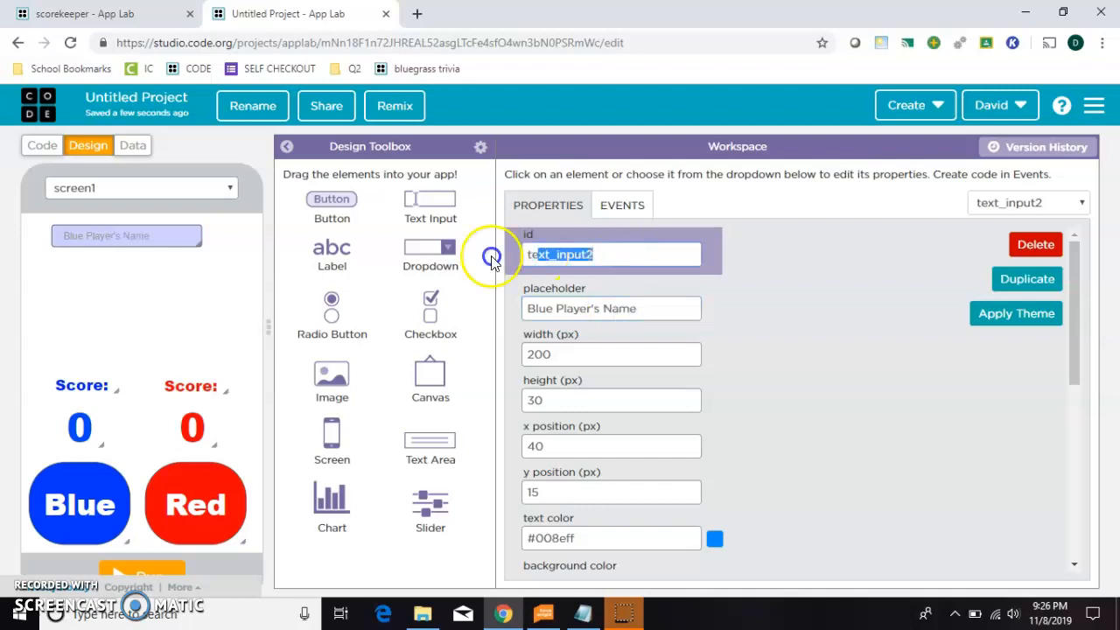
pyautogui.write('blue_')
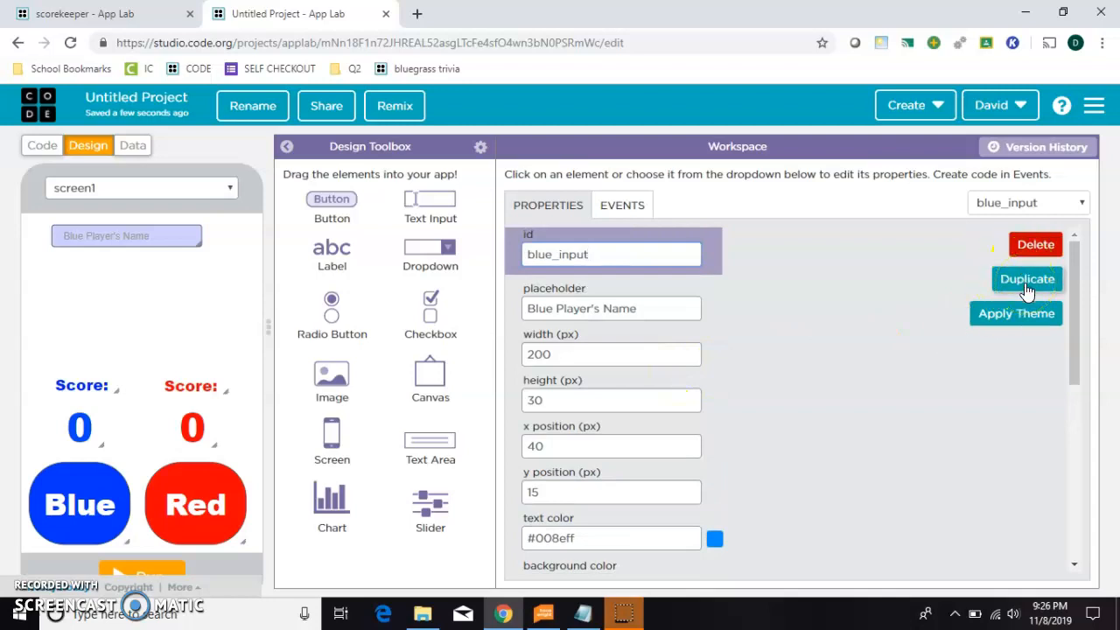
# Duplicate the box as red_input with placeholder 'Red Player's Name', red text and translucent red background.
pyautogui.click(1026, 278)
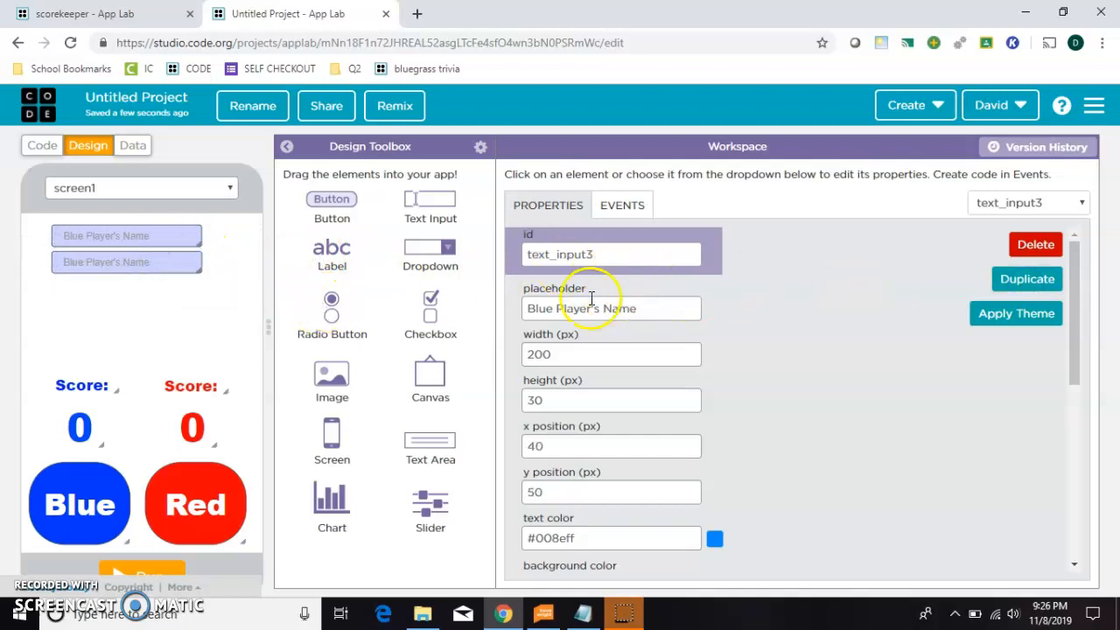
pyautogui.doubleClick(538, 308)
pyautogui.write('Red')
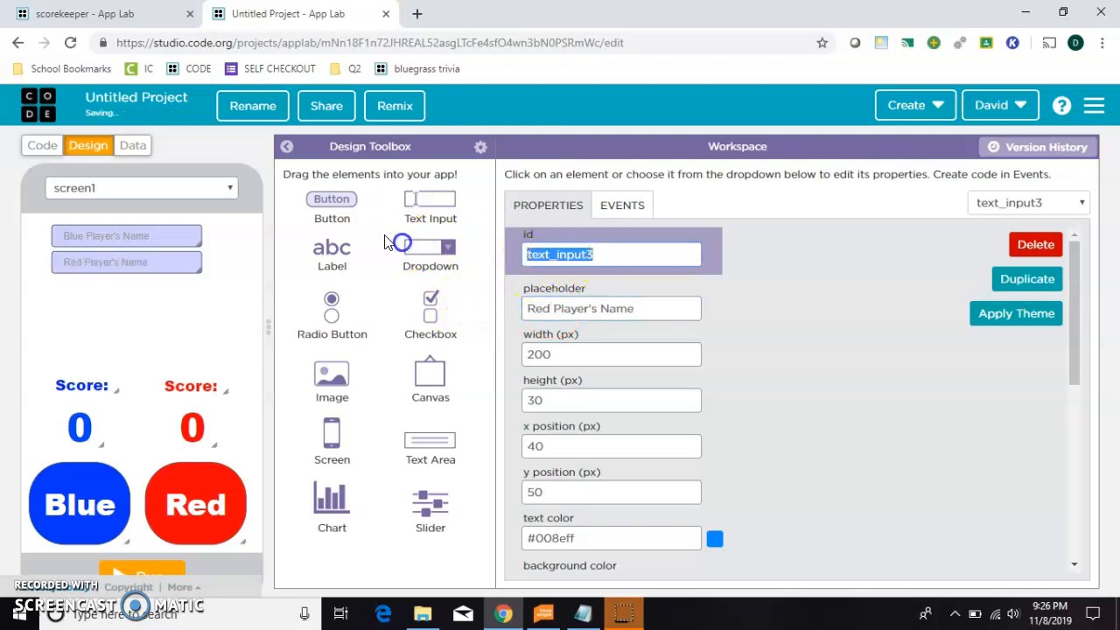
pyautogui.write('red_inp')
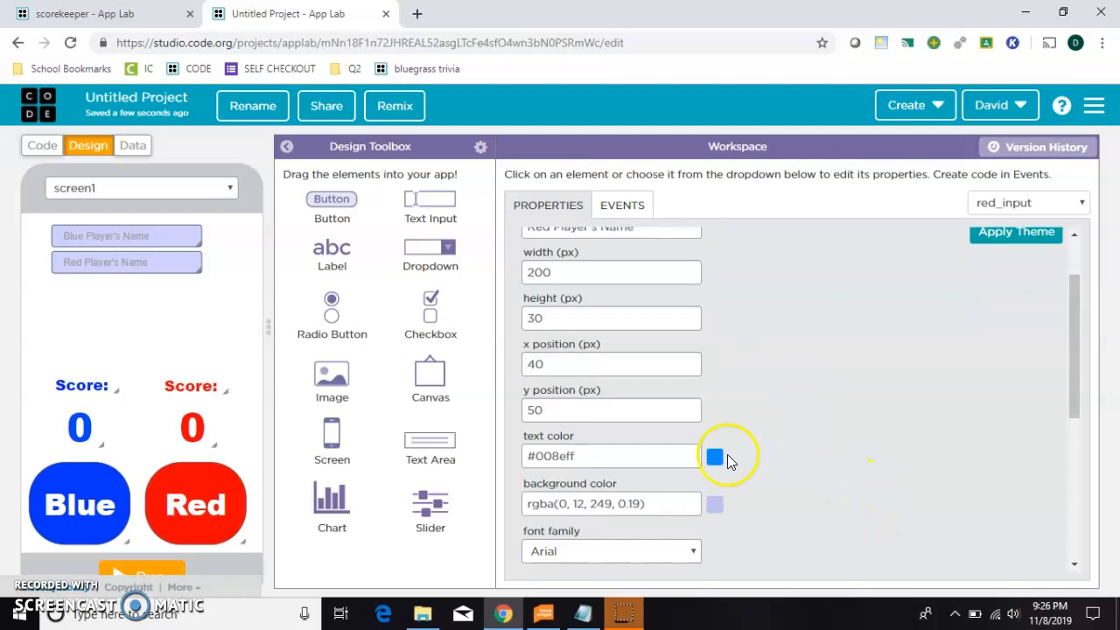
pyautogui.click(714, 455)
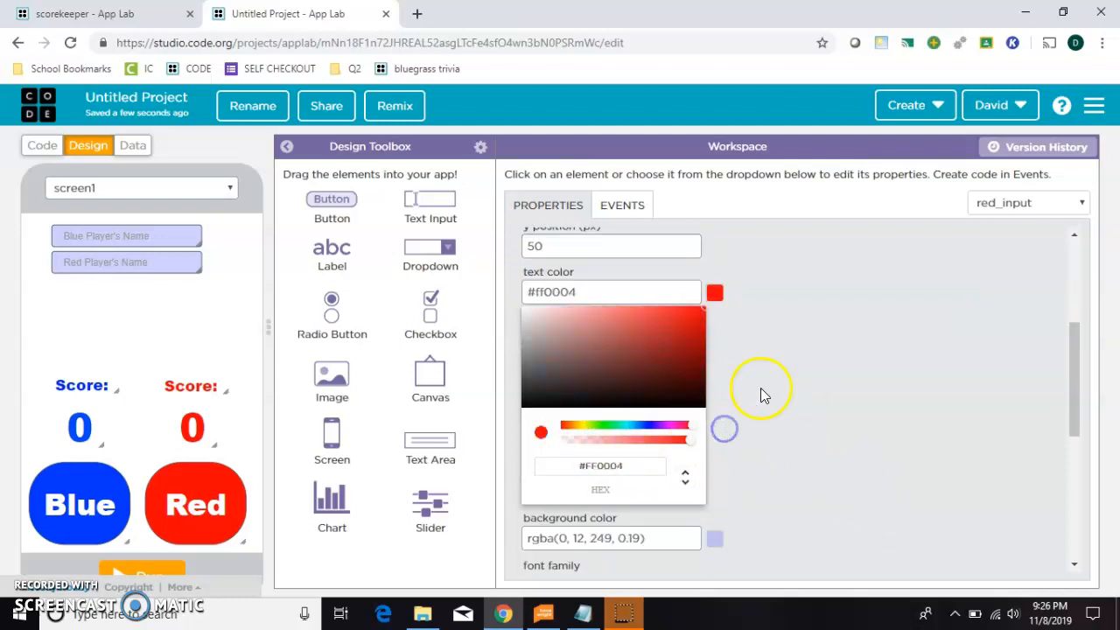
pyautogui.click(714, 290)
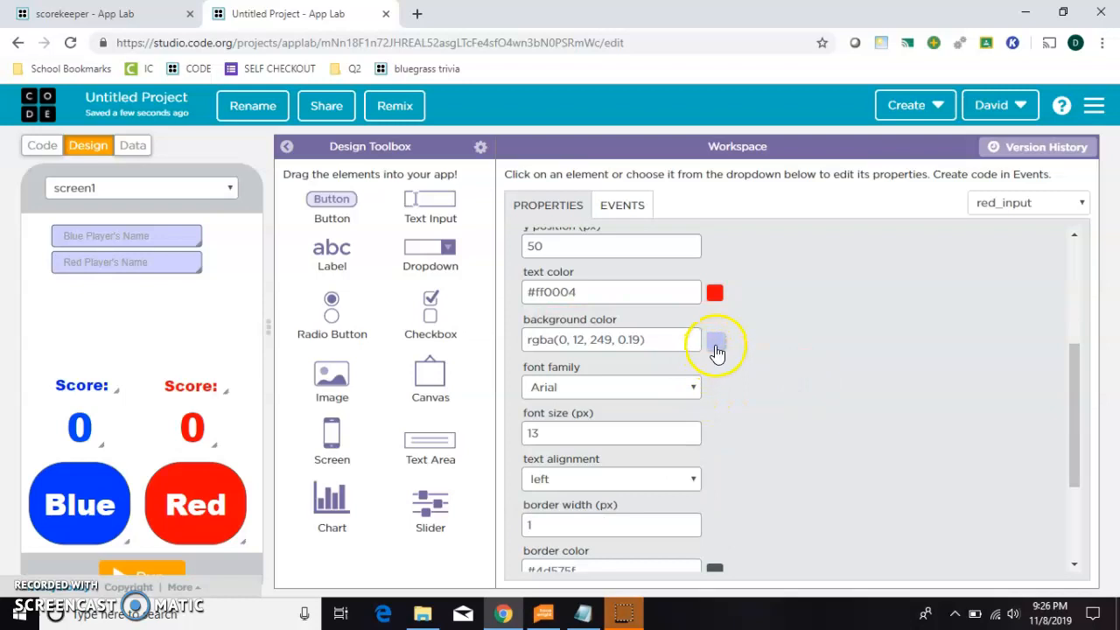
pyautogui.click(714, 340)
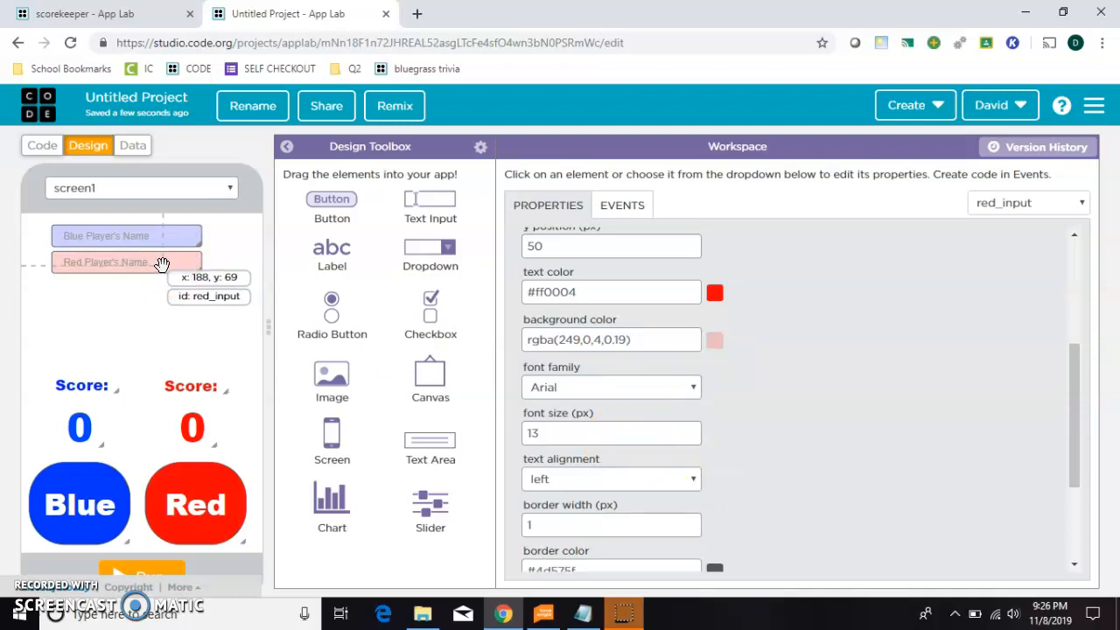
pyautogui.moveTo(218, 235)
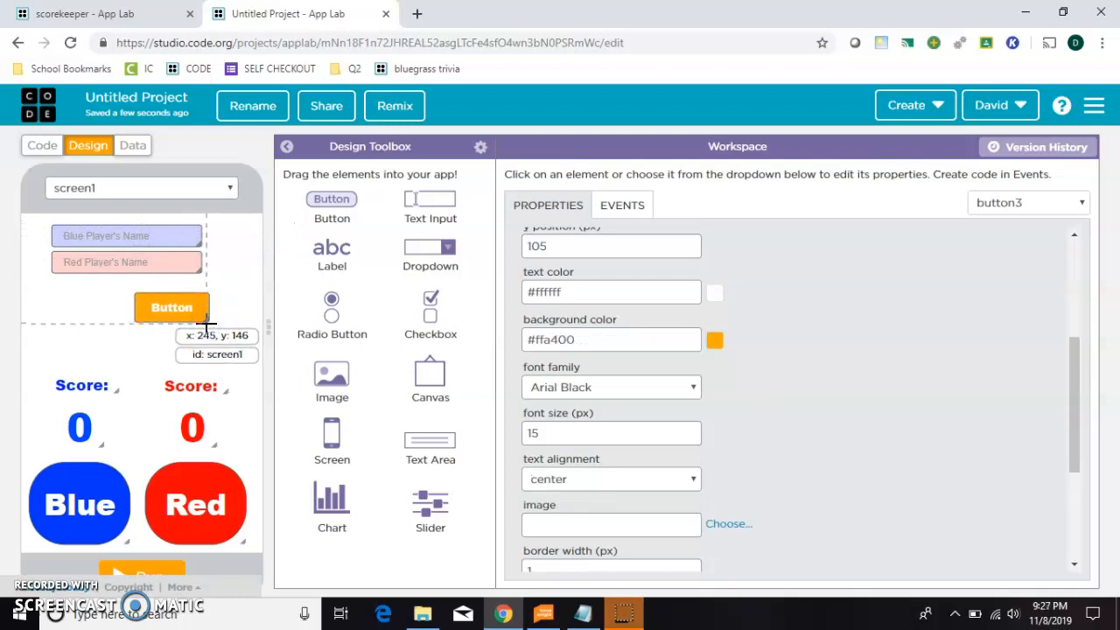
# Make two '+' buttons beside the name boxes: blue_add_btn with blue background and red_add_btn in red.
pyautogui.click(171, 308)
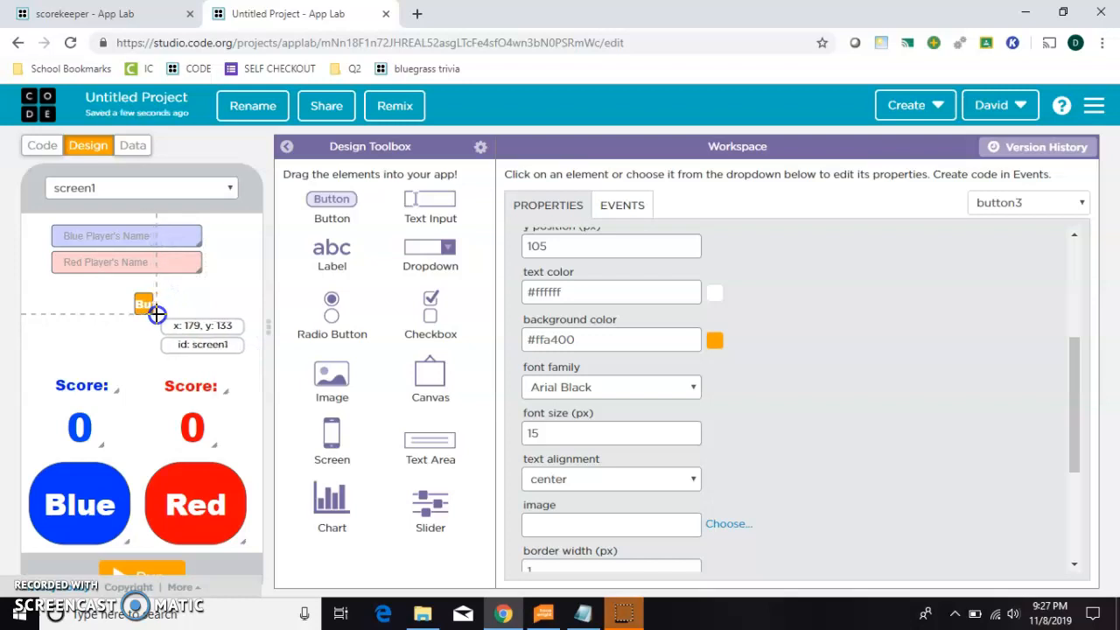
pyautogui.click(714, 340)
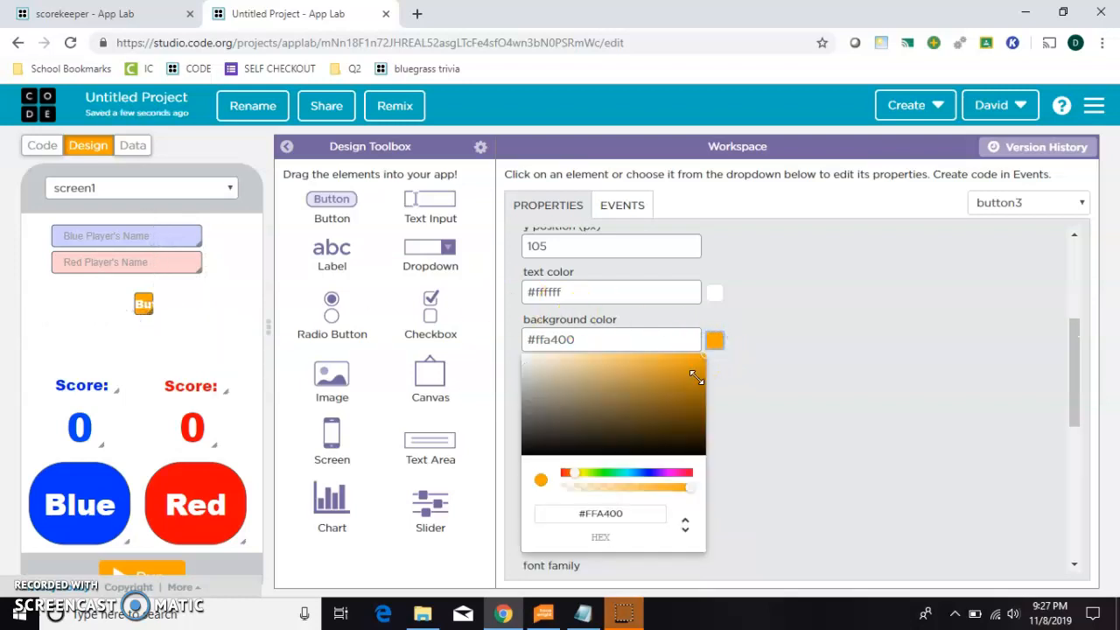
pyautogui.click(576, 470)
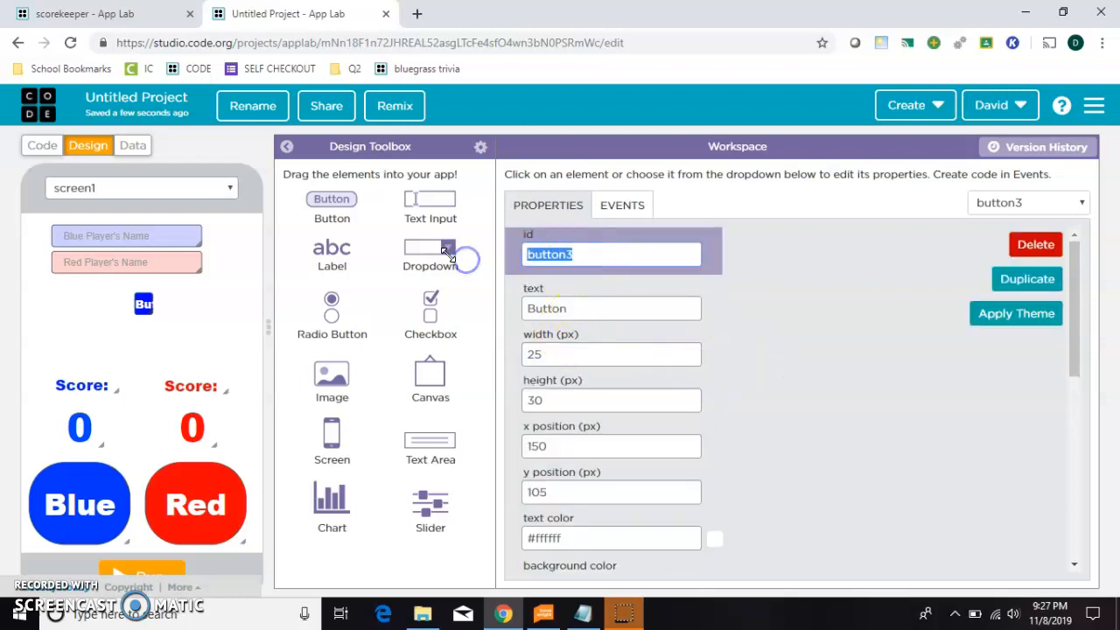
pyautogui.write('blue_add_b')
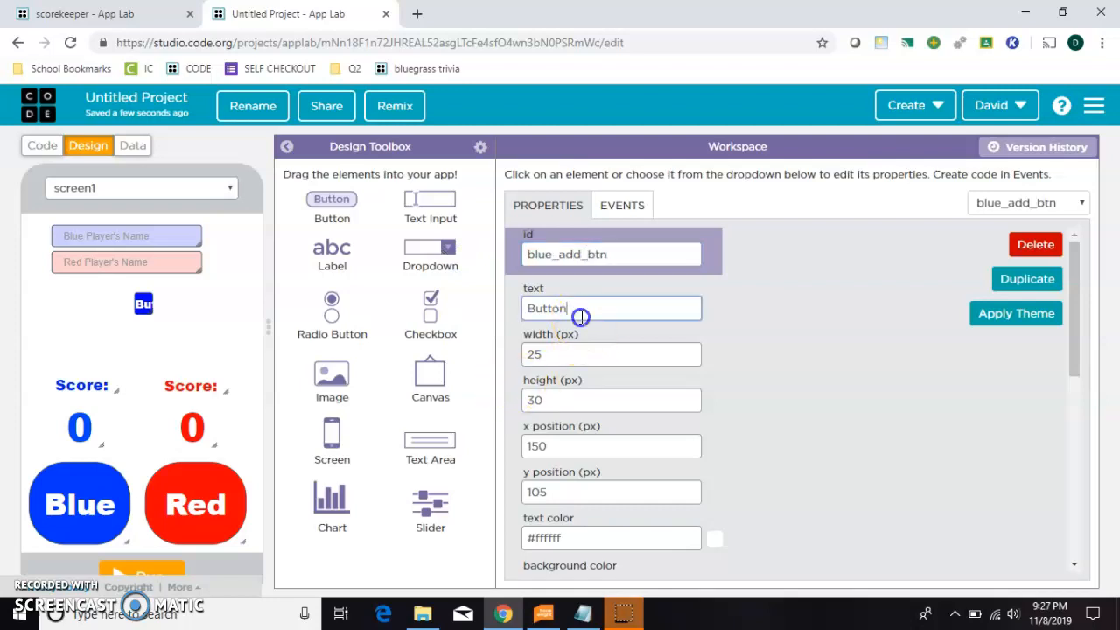
pyautogui.write('+')
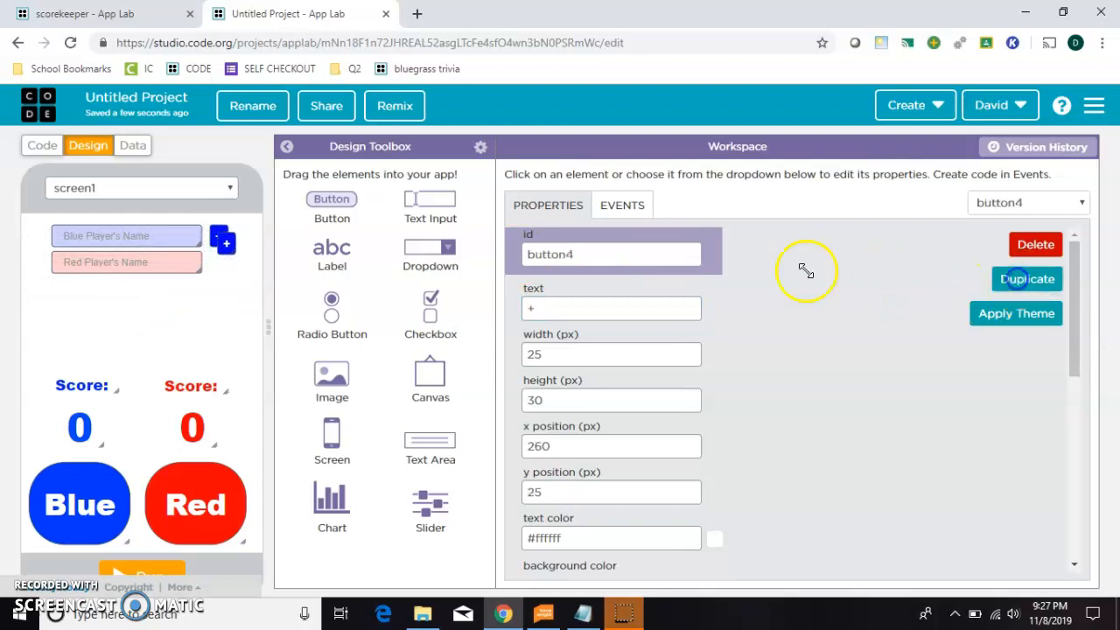
pyautogui.write('red')
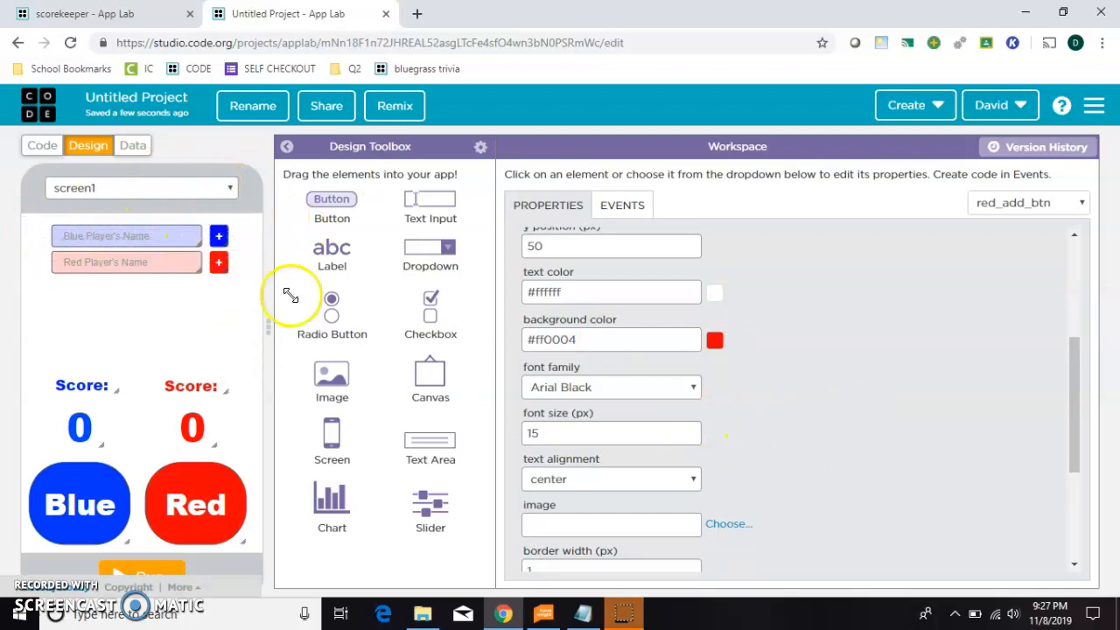
pyautogui.moveTo(324, 329)
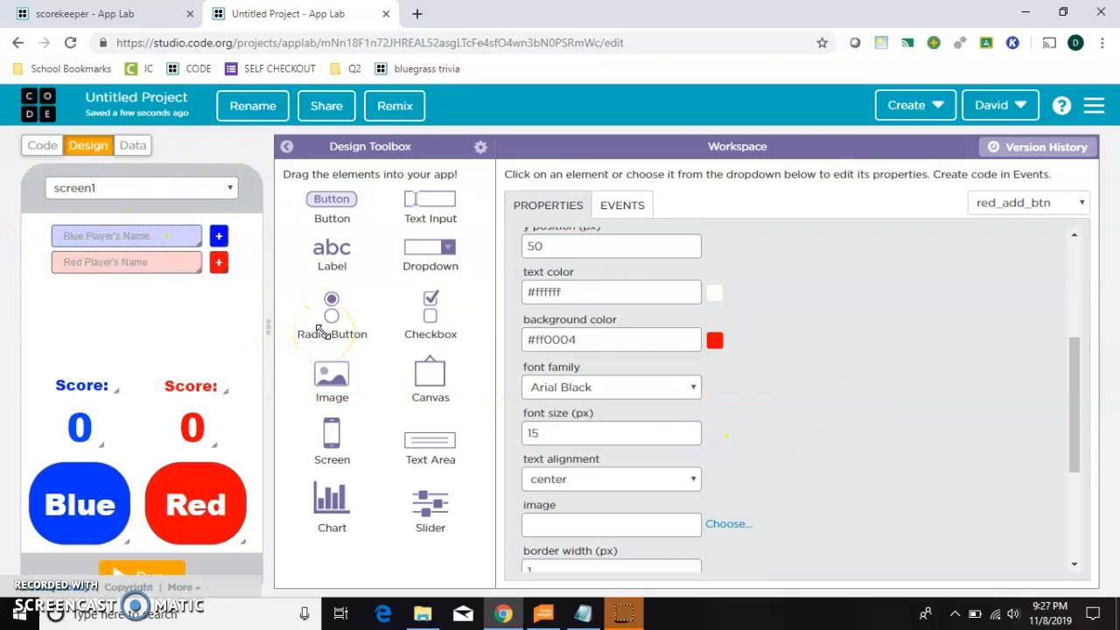
# In Code view, create an onEvent for blue_add_btn setting blue_btn's text to getProperty of blue_input's text.
pyautogui.click(42, 145)
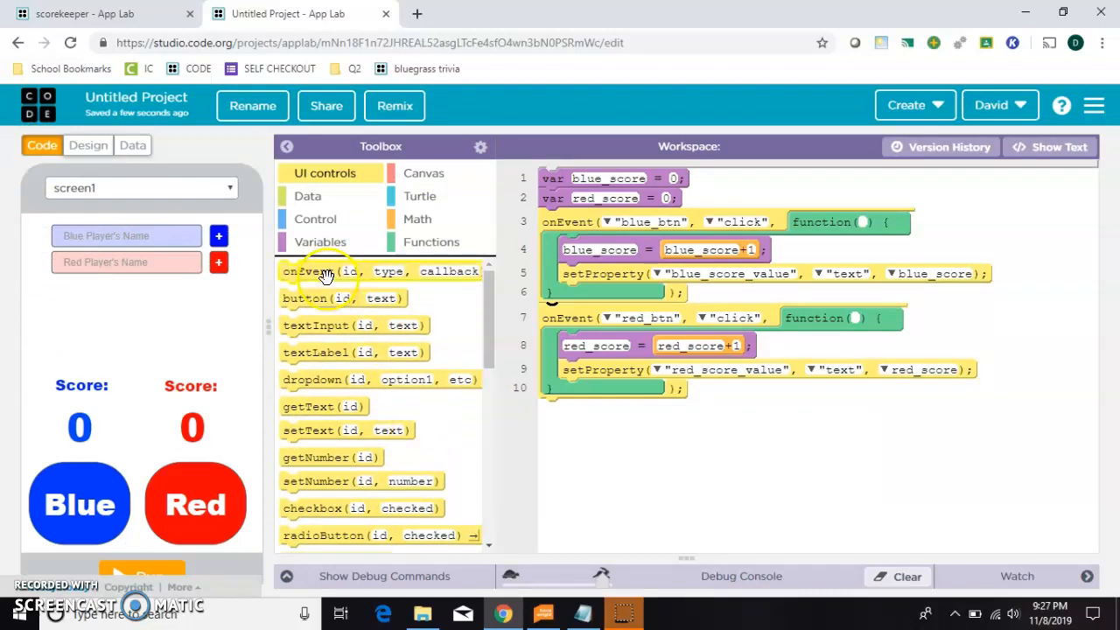
pyautogui.moveTo(301, 270); pyautogui.dragTo(612, 420)
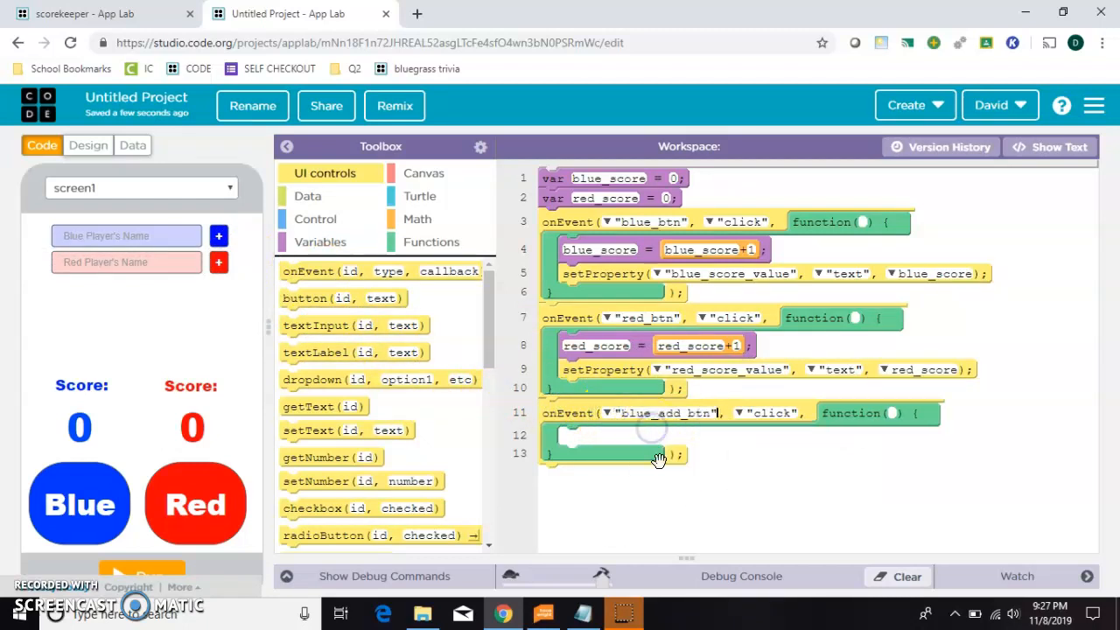
pyautogui.scroll(-3)
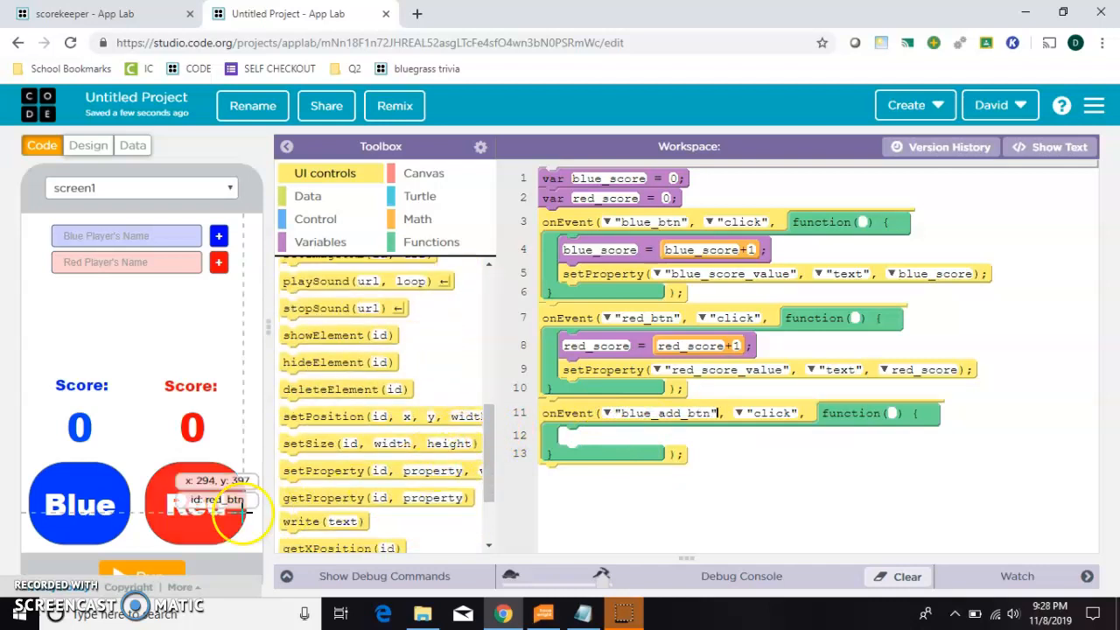
pyautogui.moveTo(347, 483)
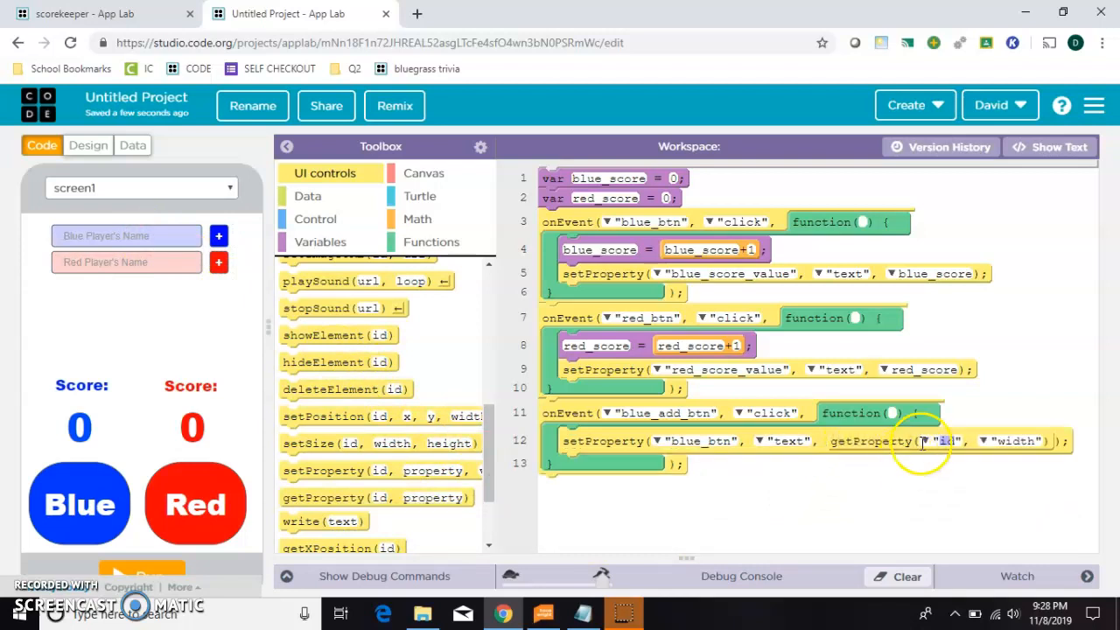
pyautogui.click(945, 440)
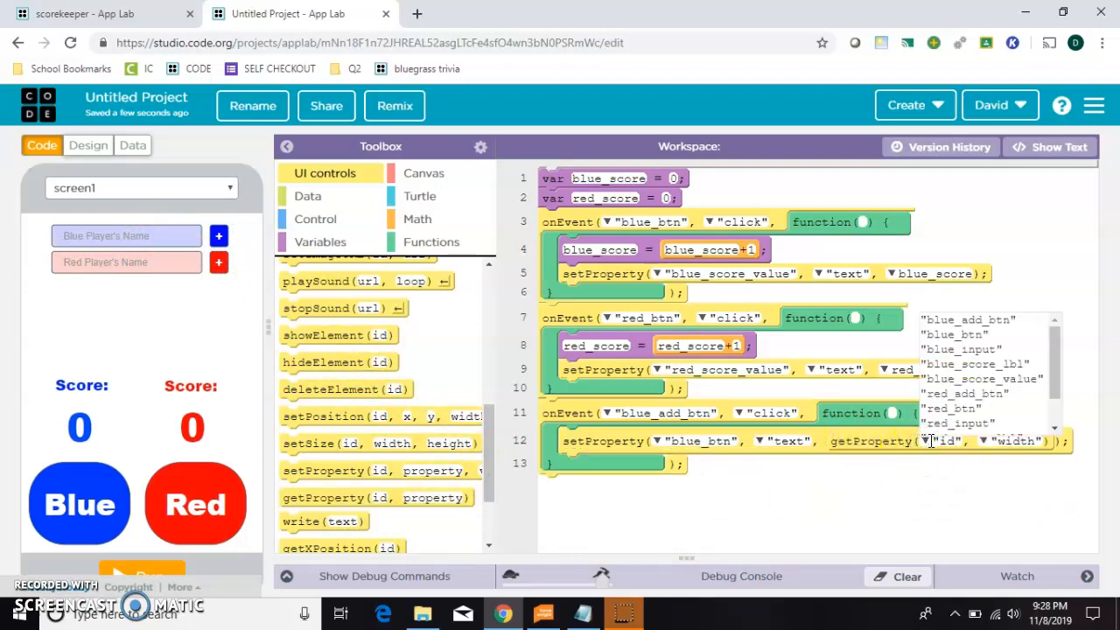
pyautogui.click(962, 350)
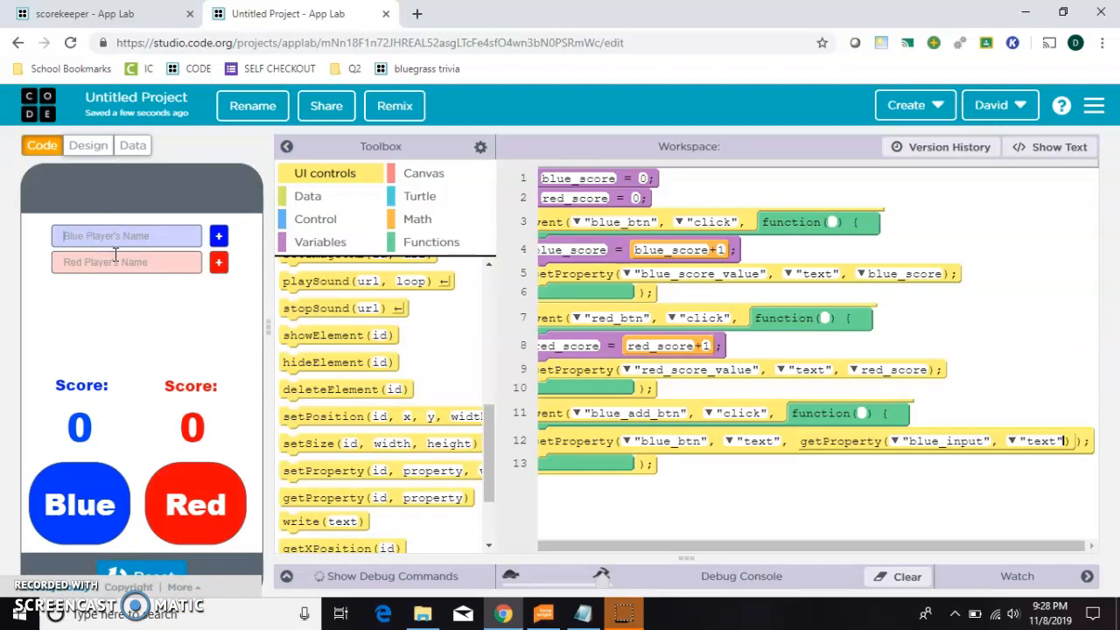
# Enter 'John' as the blue player's name and apply it to the Blue button with the plus button.
pyautogui.write('John')
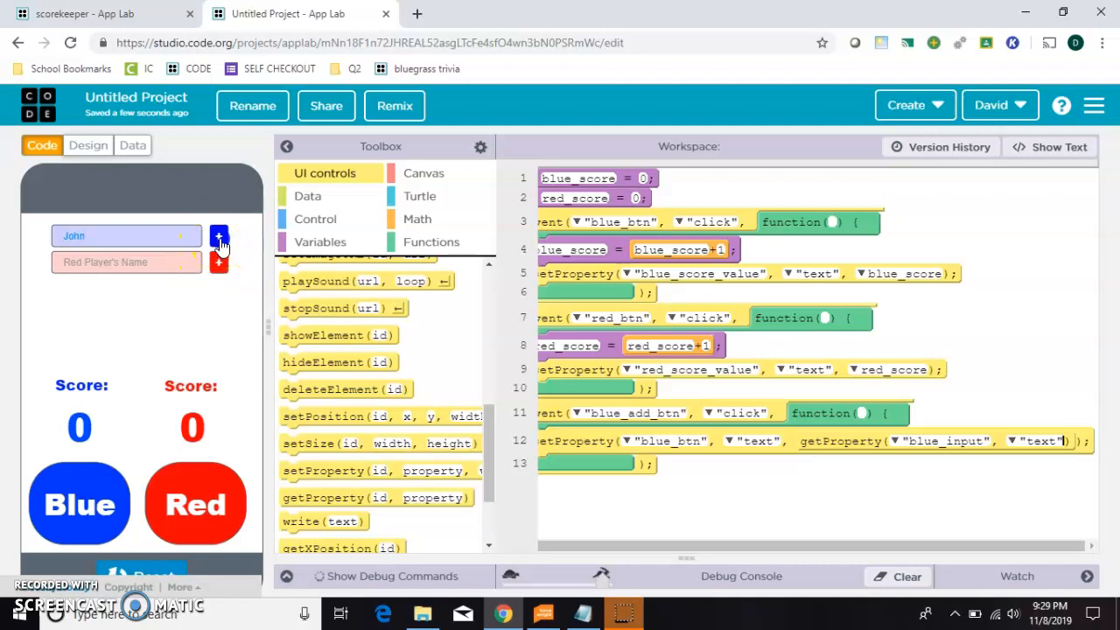
pyautogui.click(219, 236)
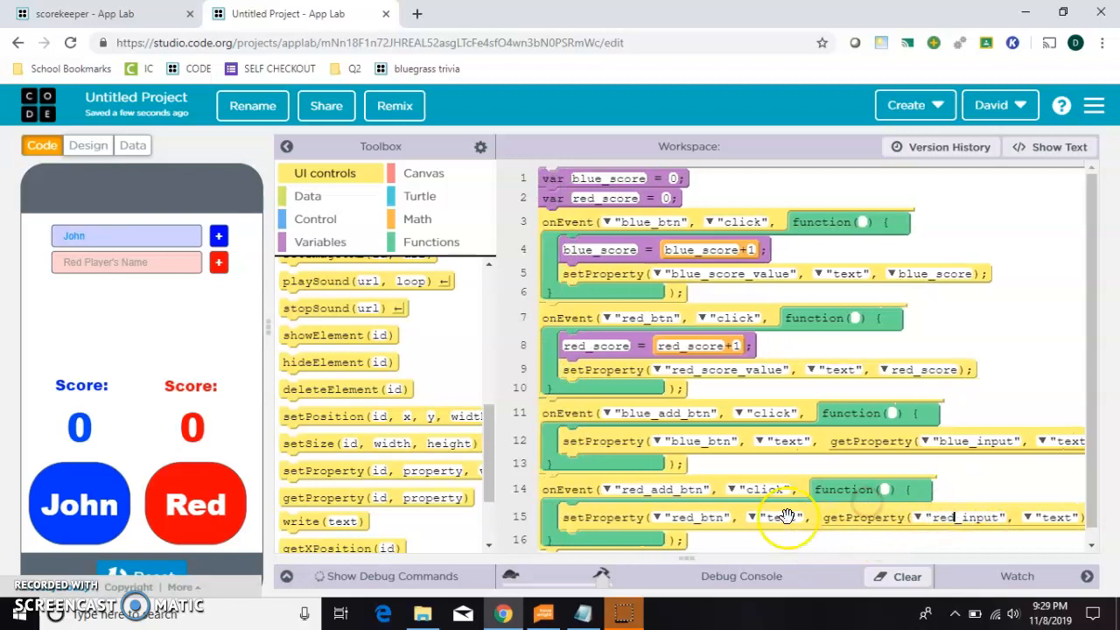
# Reset the running app, restoring the Blue label and empty name boxes.
pyautogui.click(142, 574)
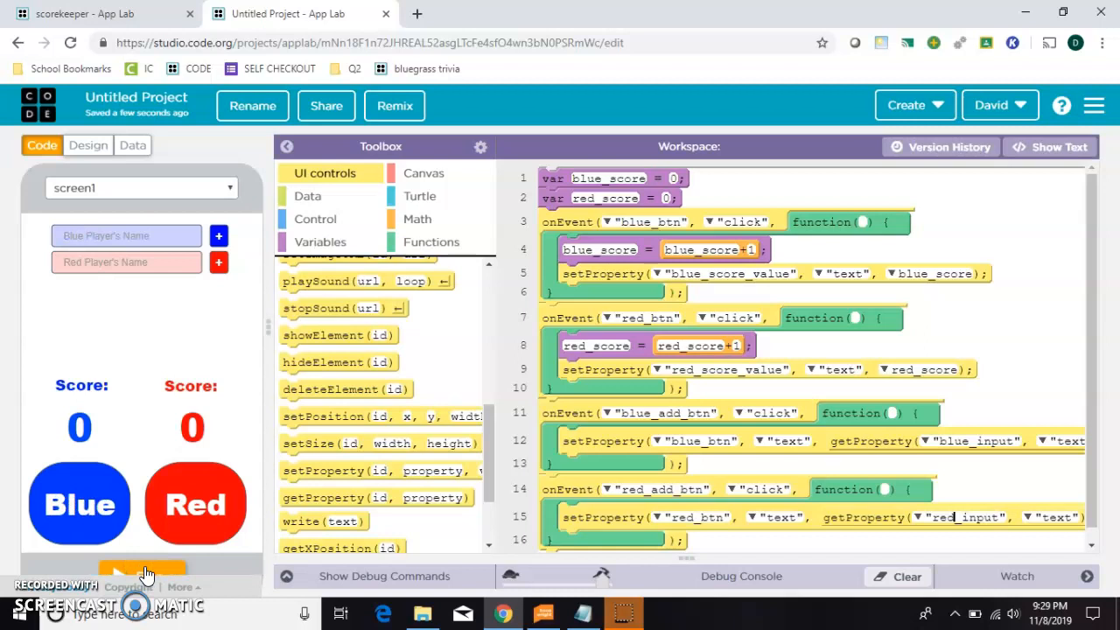
# Run the app again and enter the player names 'Evy' and 'Ar' to rename both score buttons.
pyautogui.click(143, 569)
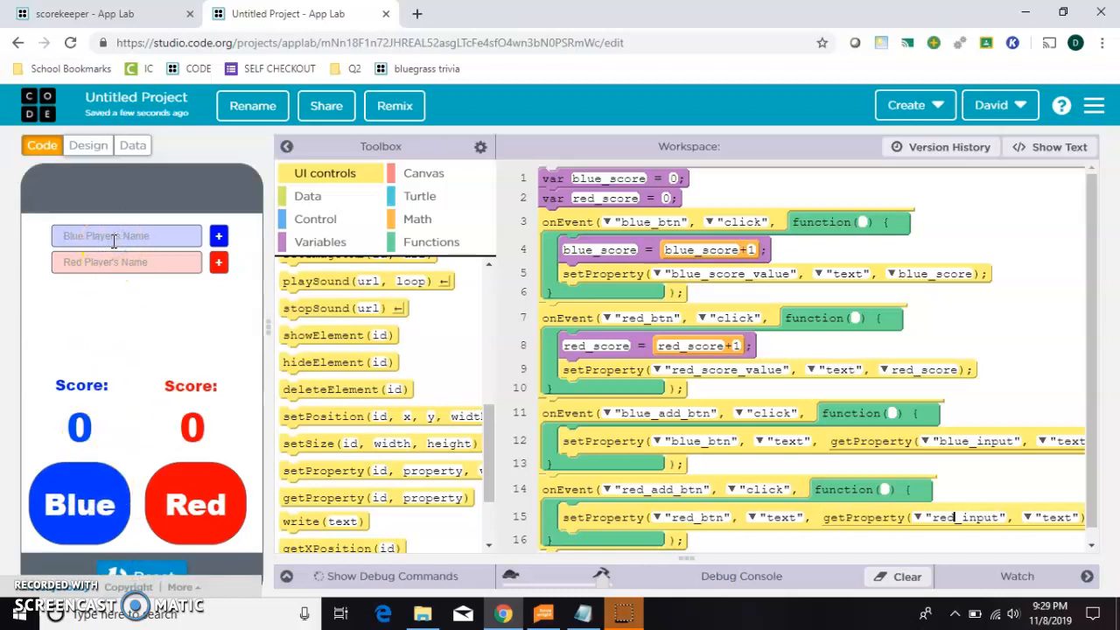
pyautogui.write('Evy')
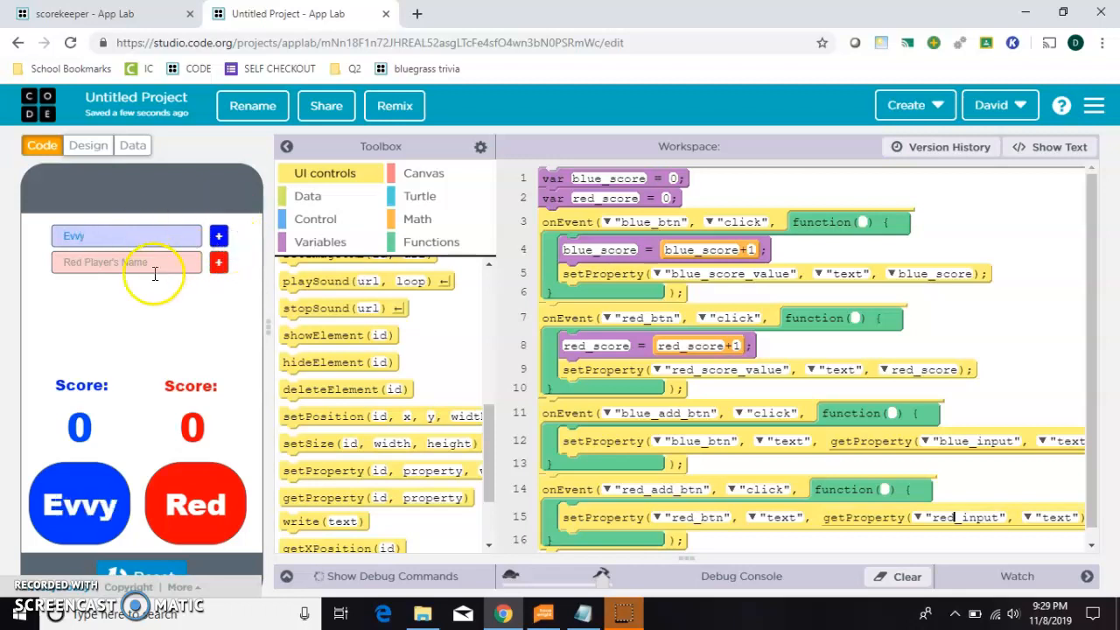
pyautogui.write('Arly')
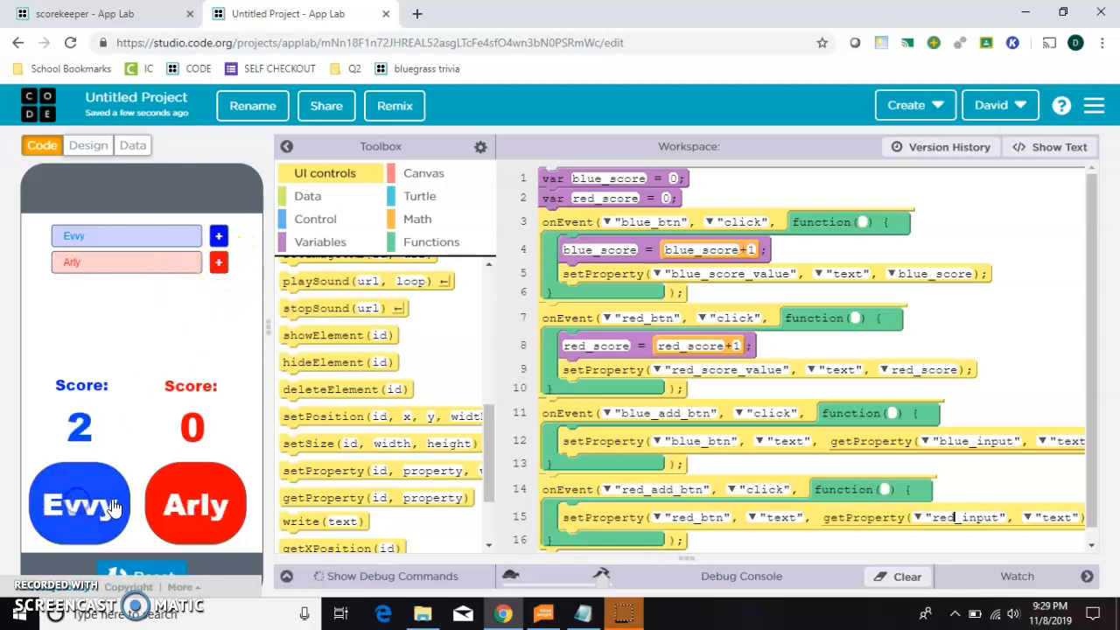
# Tap the red and blue score buttons repeatedly to raise both players' scores.
pyautogui.click(194, 504)
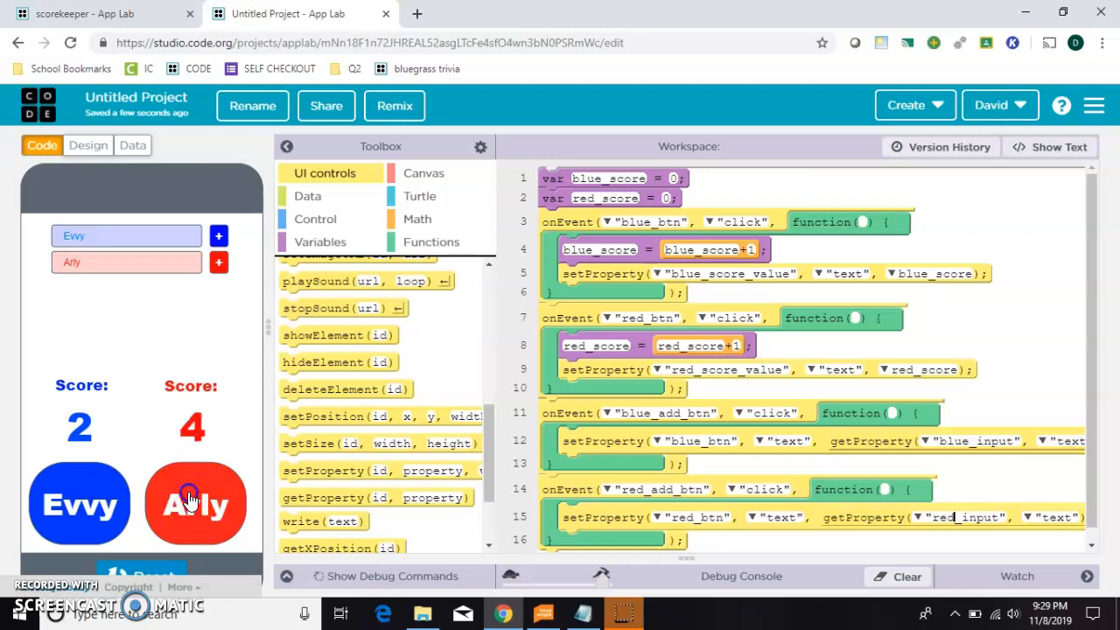
pyautogui.click(196, 504)
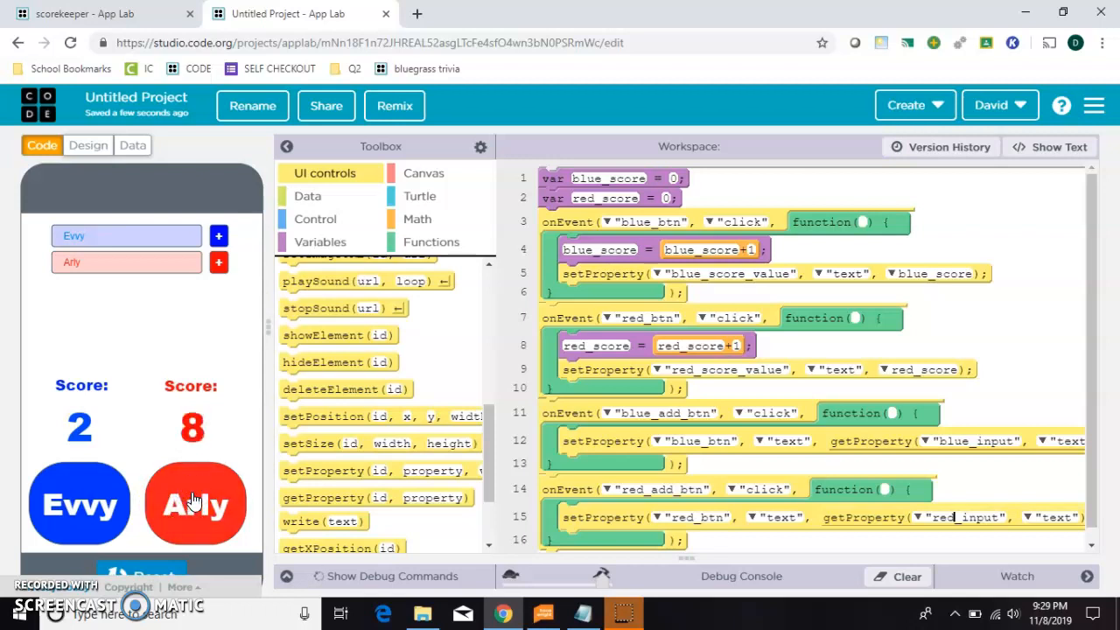
pyautogui.click(194, 504)
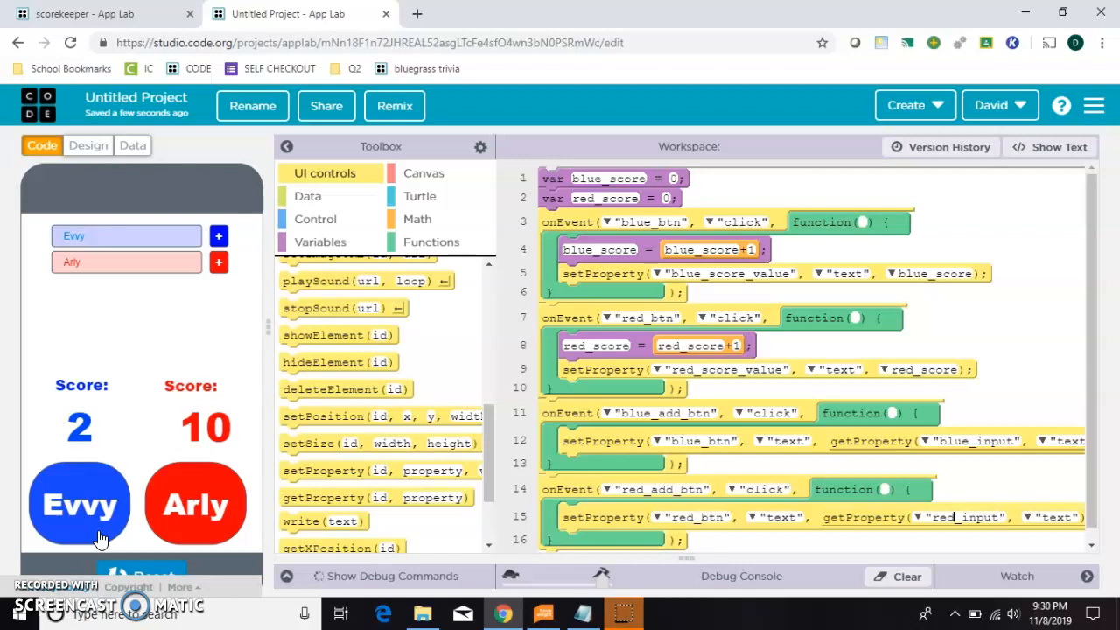
pyautogui.click(79, 504)
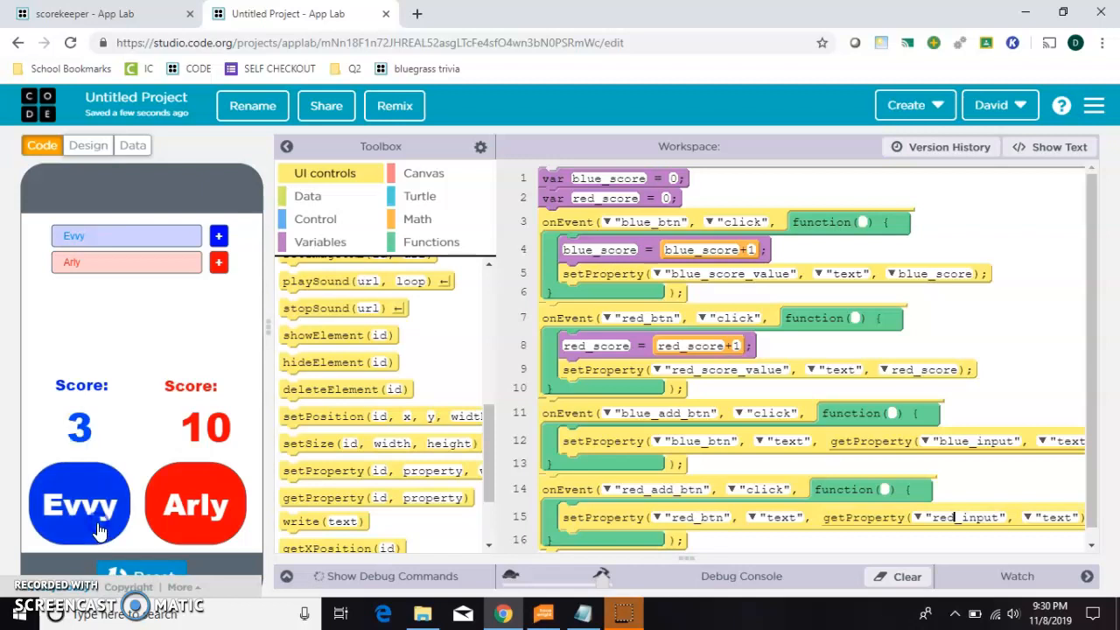
pyautogui.click(79, 504)
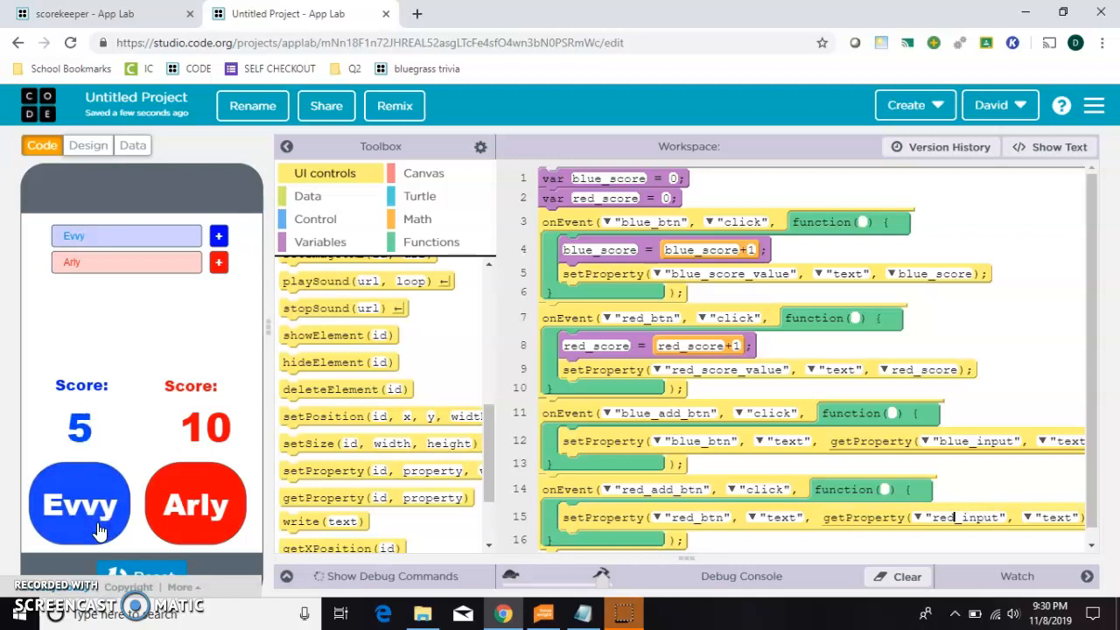